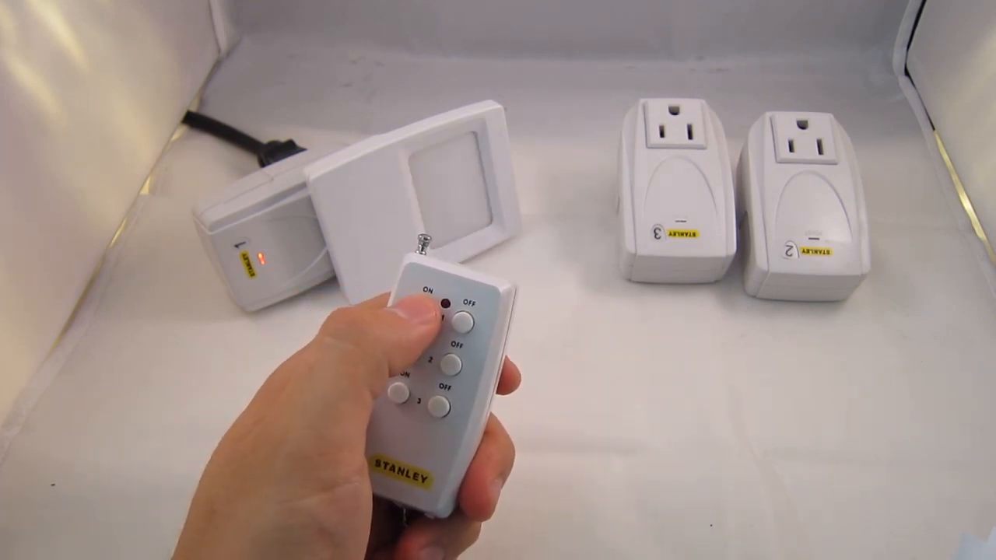
# - Record the remote's button press as a mono track, then stop recording
pyautogui.click(420, 315)
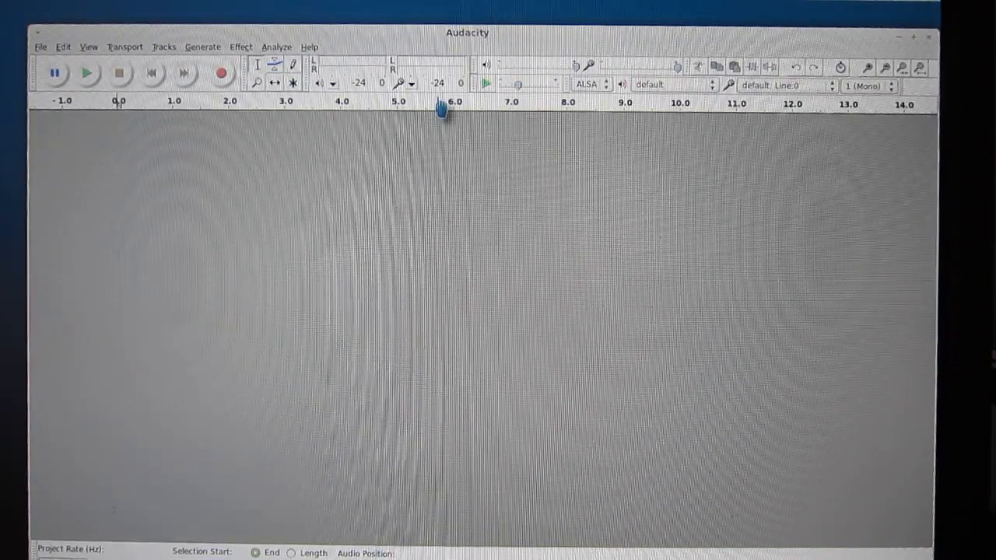
pyautogui.moveTo(451, 51)
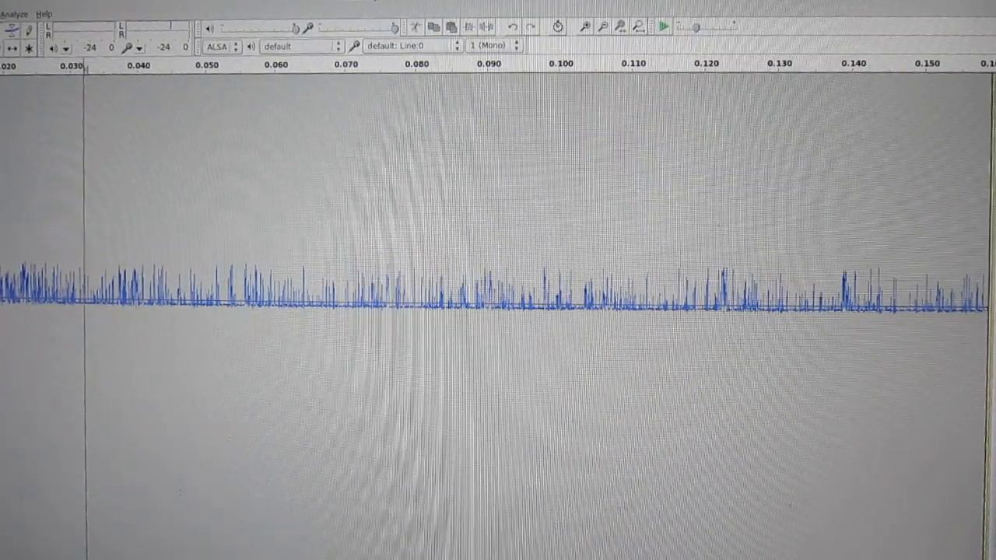
# - Scroll right through the recording to view the repeating signal bursts across about eight seconds
pyautogui.hscroll(3)
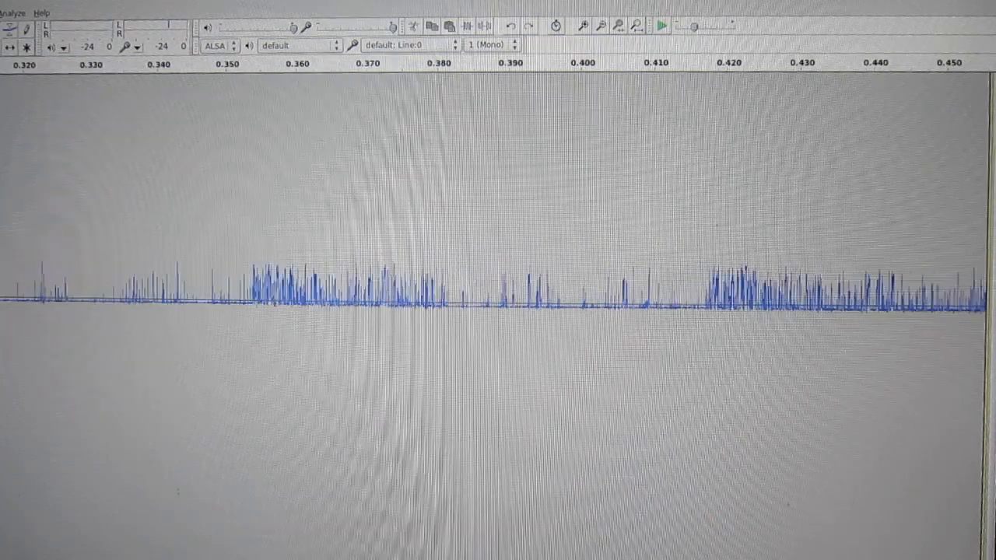
pyautogui.hscroll(3)
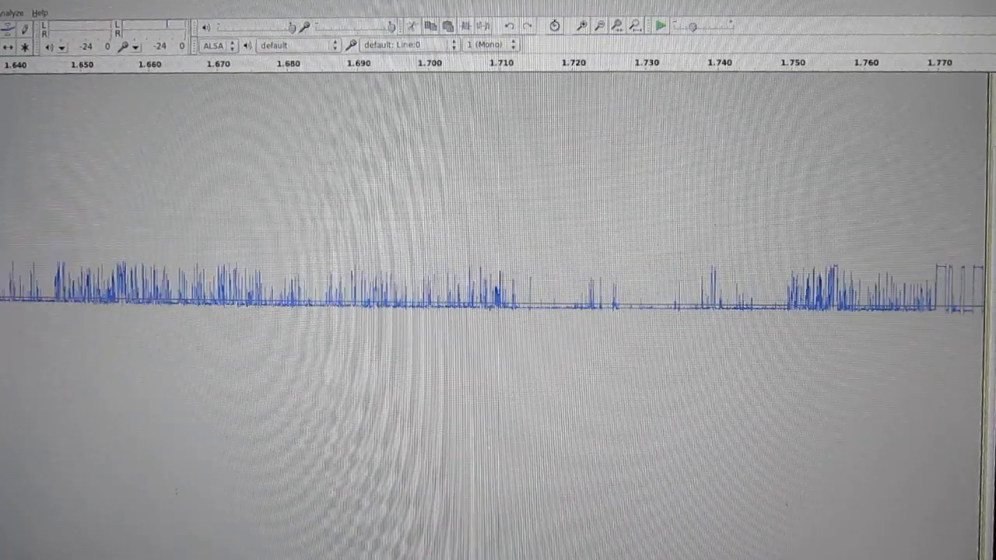
pyautogui.hscroll(3)
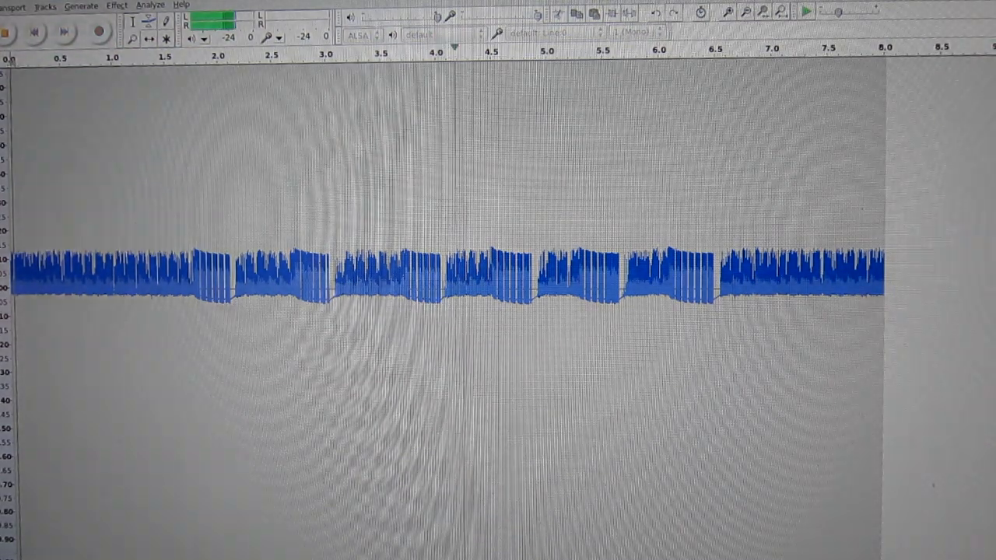
# - Zoom in on a single burst to reveal its rectangular pulse trains
pyautogui.click(753, 10)
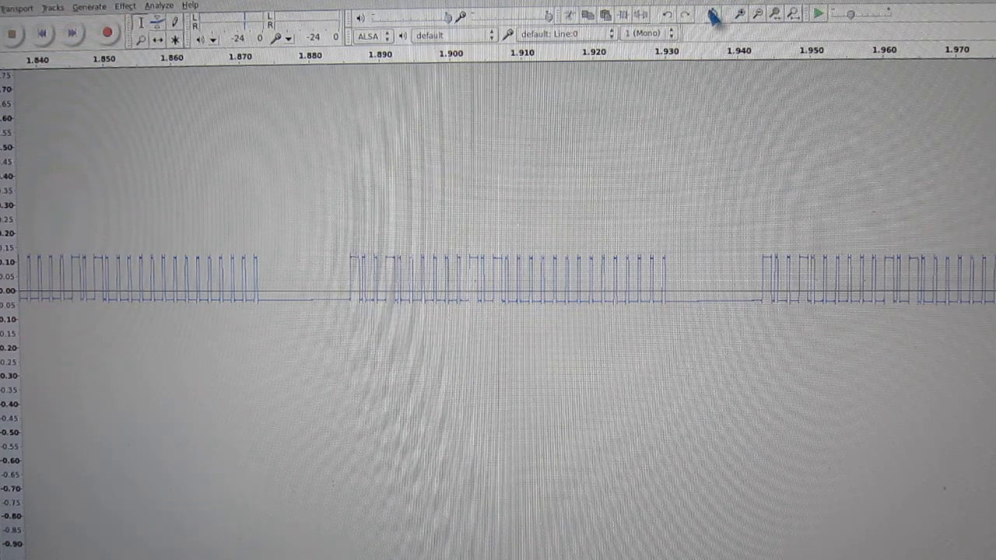
pyautogui.moveTo(711, 14)
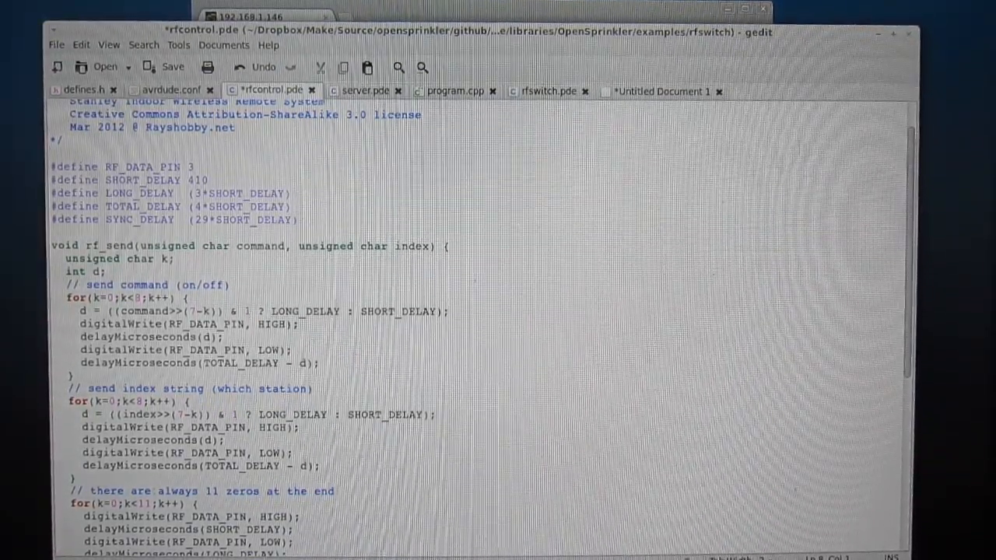
pyautogui.moveTo(877, 36)
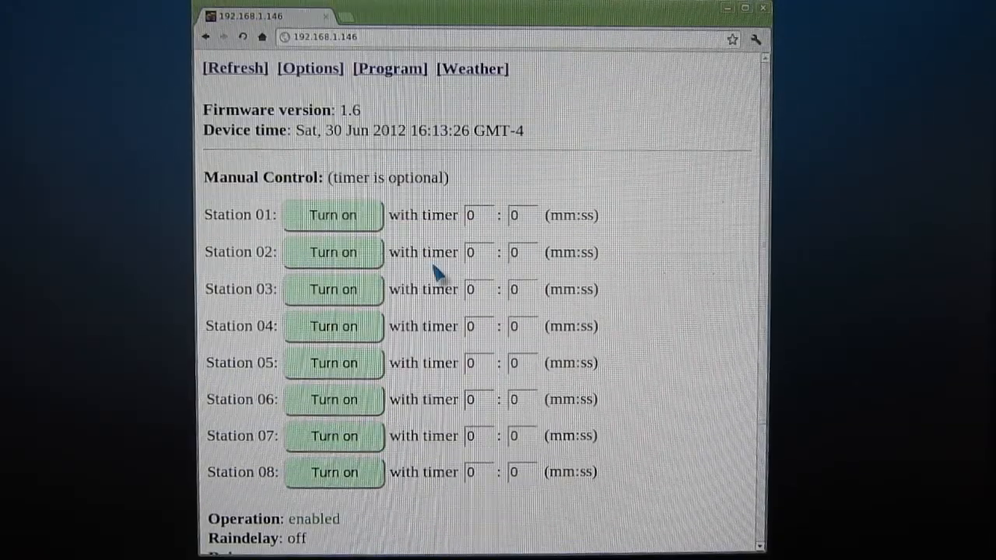
pyautogui.moveTo(362, 249)
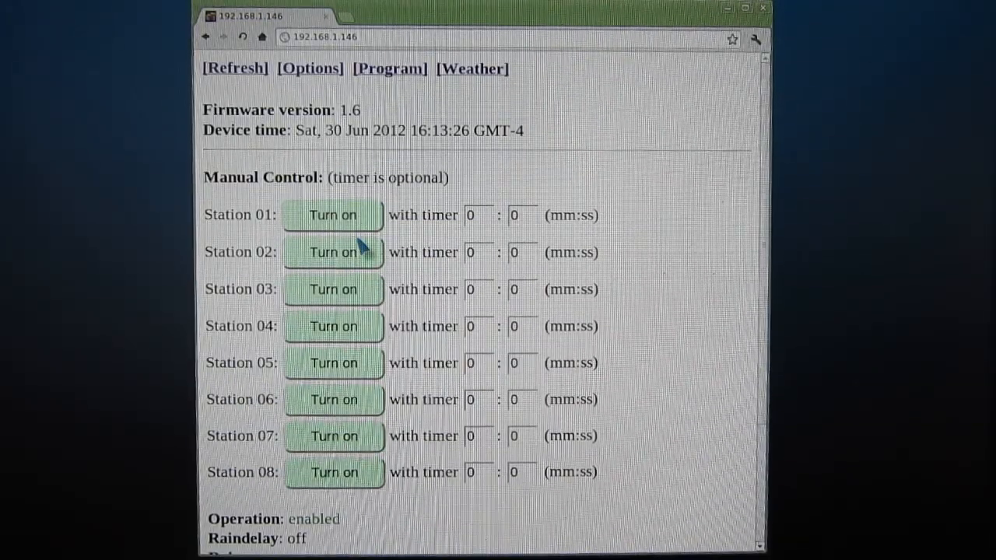
pyautogui.moveTo(334, 260)
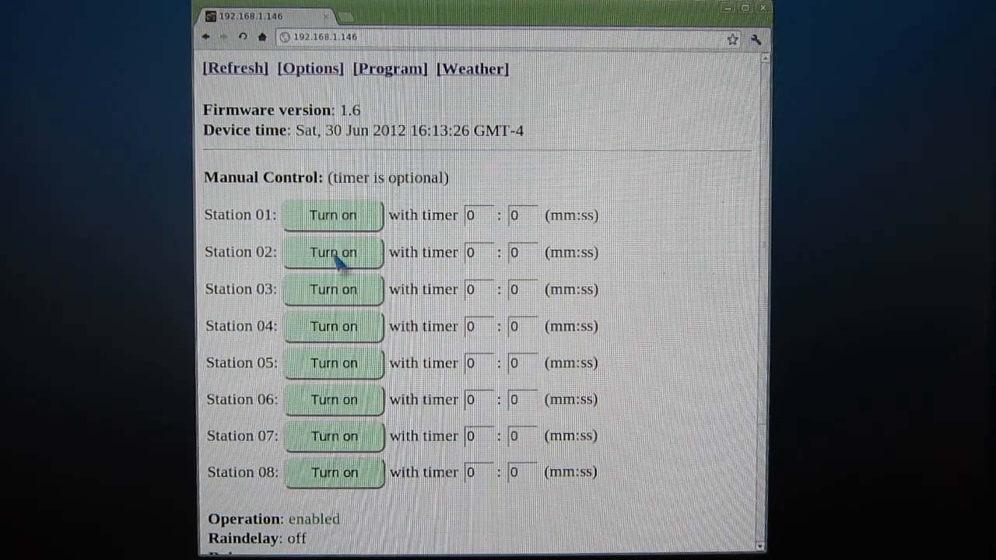